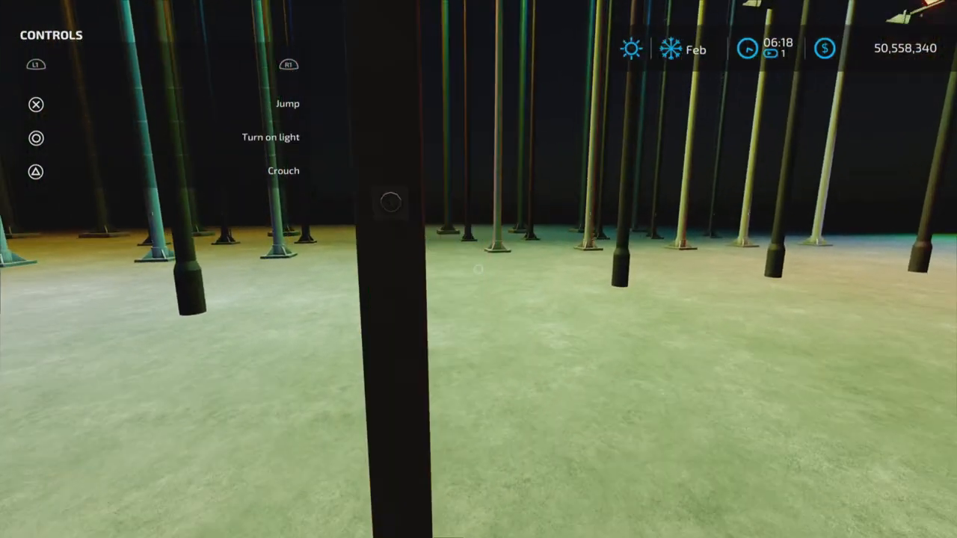
# - Bring up the in-game menu on the general settings page
pyautogui.click(36, 138)
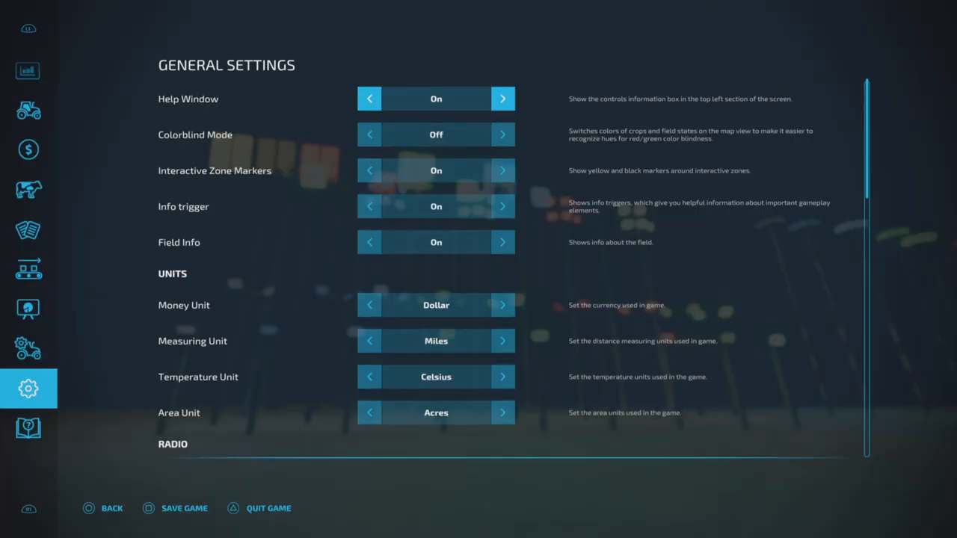
# - Visit Game Settings, then return to the farm in construction view
pyautogui.click(28, 349)
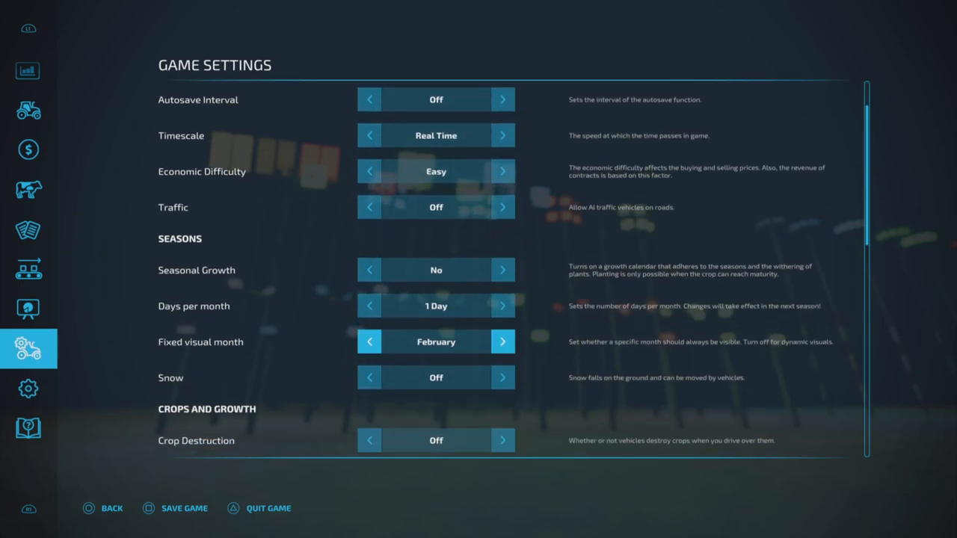
pyautogui.click(503, 341)
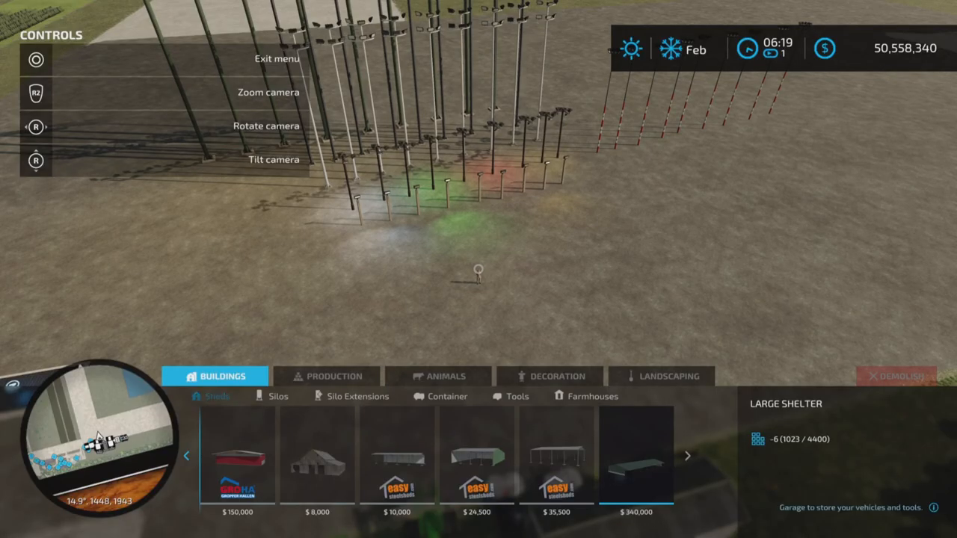
# - Browse Decoration > Lights and pick the white switchable floodlight for placement
pyautogui.click(550, 377)
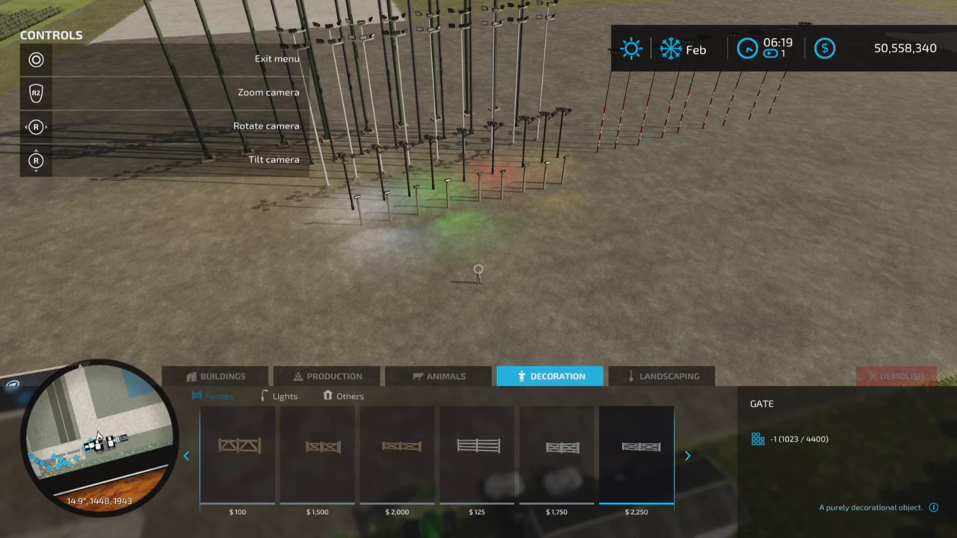
pyautogui.click(284, 396)
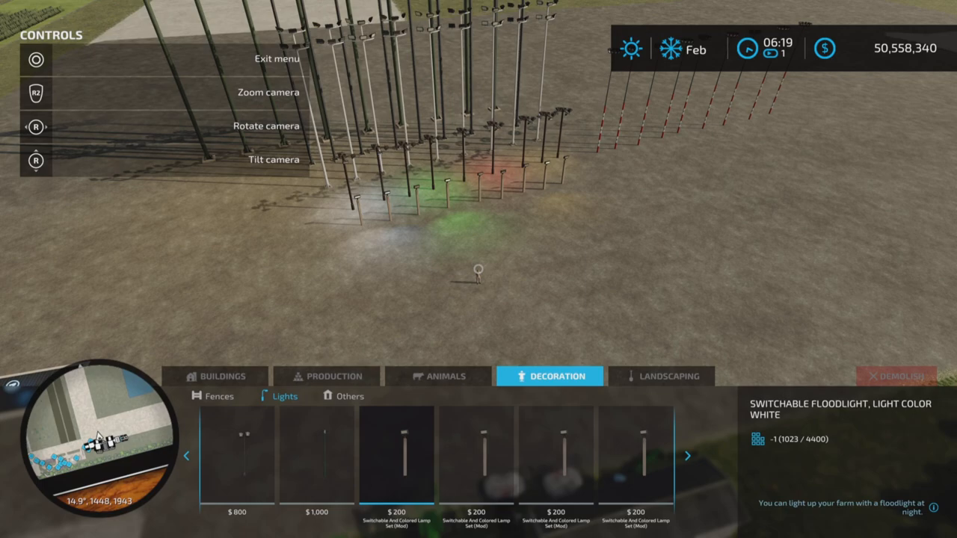
pyautogui.click(396, 456)
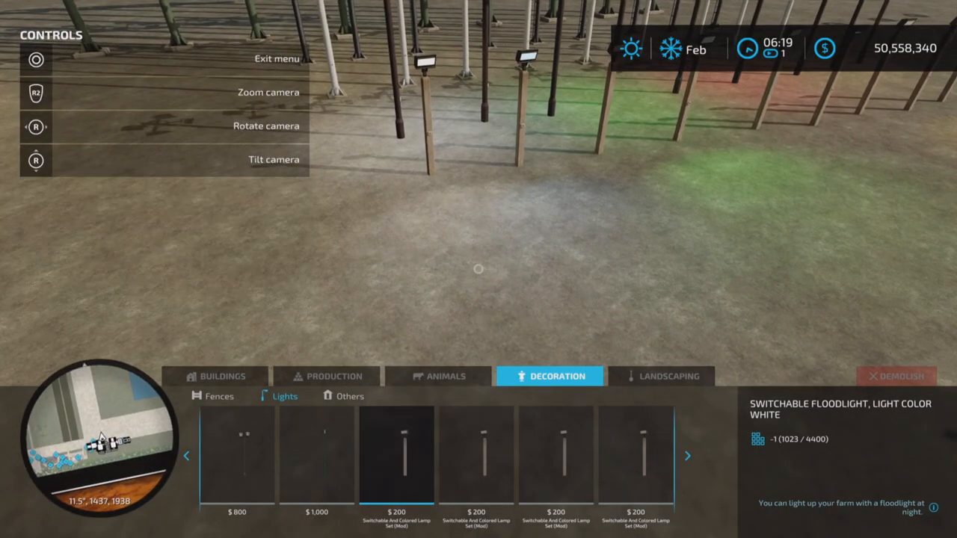
# - Place a $200 floodlight among the poles, then browse Lights to the $400 floodlight variants
pyautogui.click(475, 454)
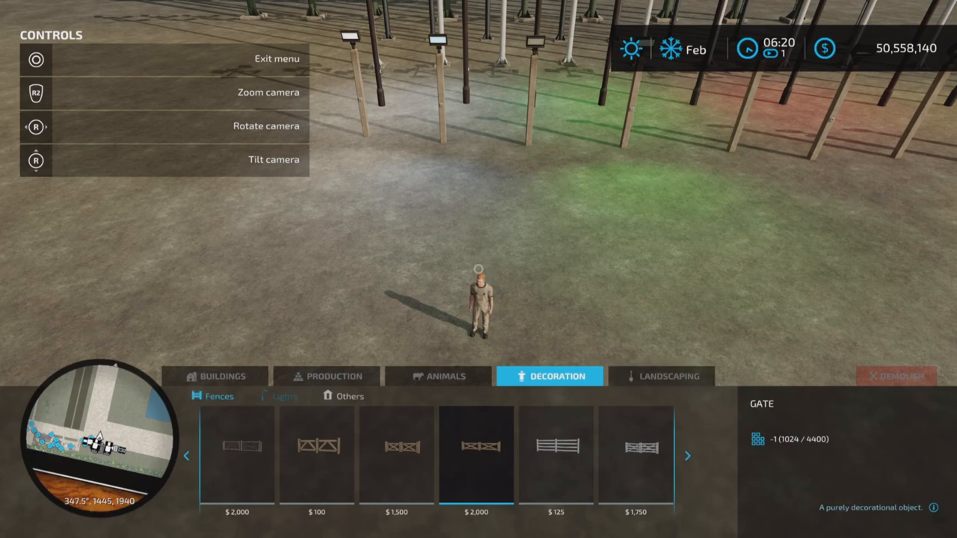
pyautogui.click(284, 396)
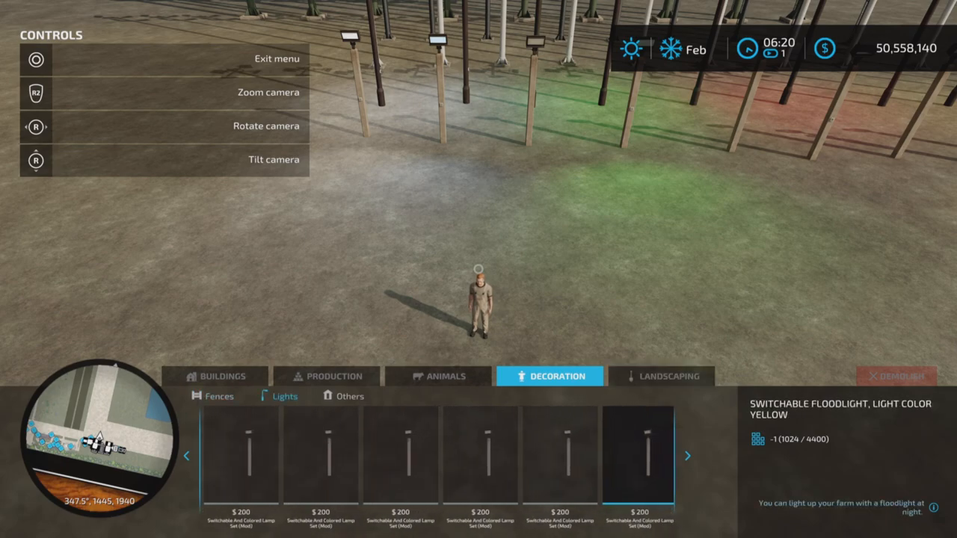
pyautogui.click(559, 454)
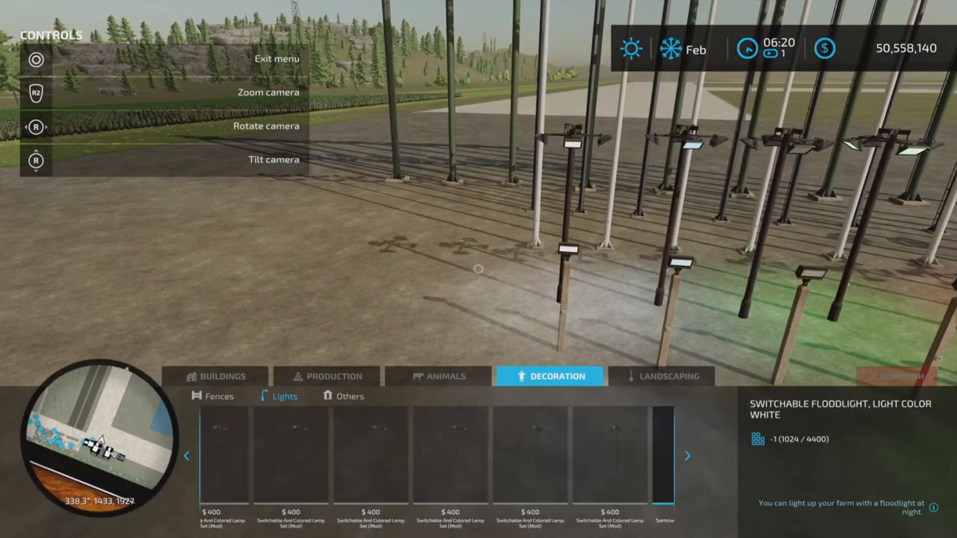
# - Place the $600 blue switchable floodlight on the open field
pyautogui.click(556, 454)
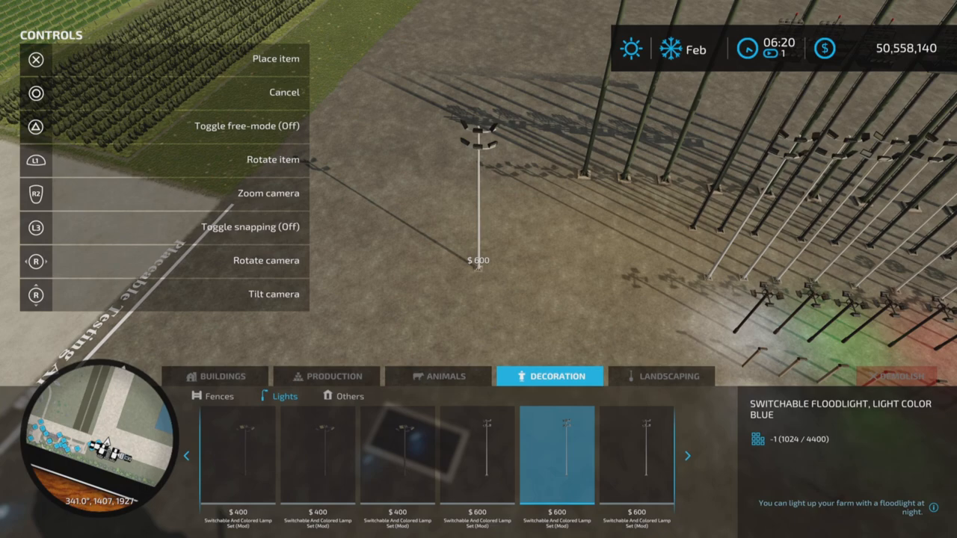
pyautogui.click(478, 261)
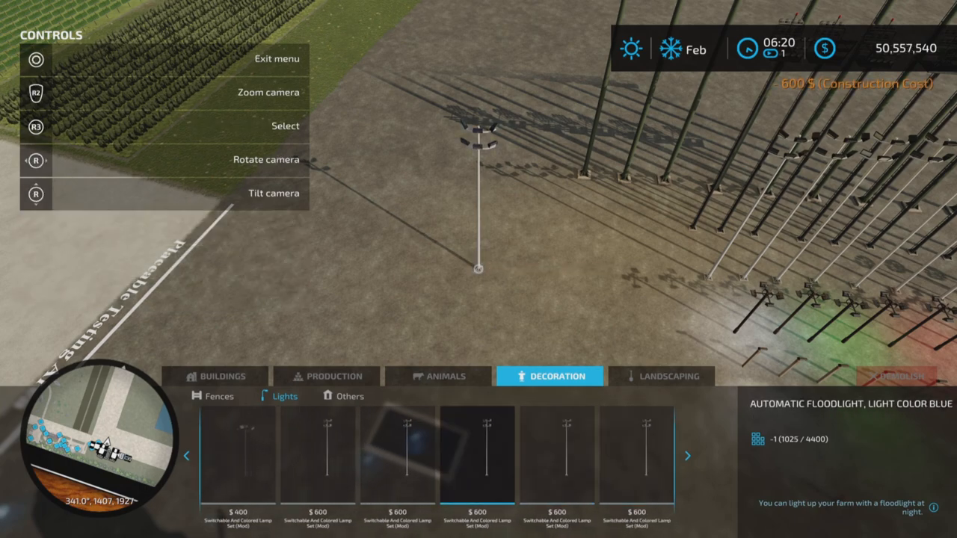
# - Step through the $1,000 floodlights in white, blue, automatic blue and green
pyautogui.click(556, 454)
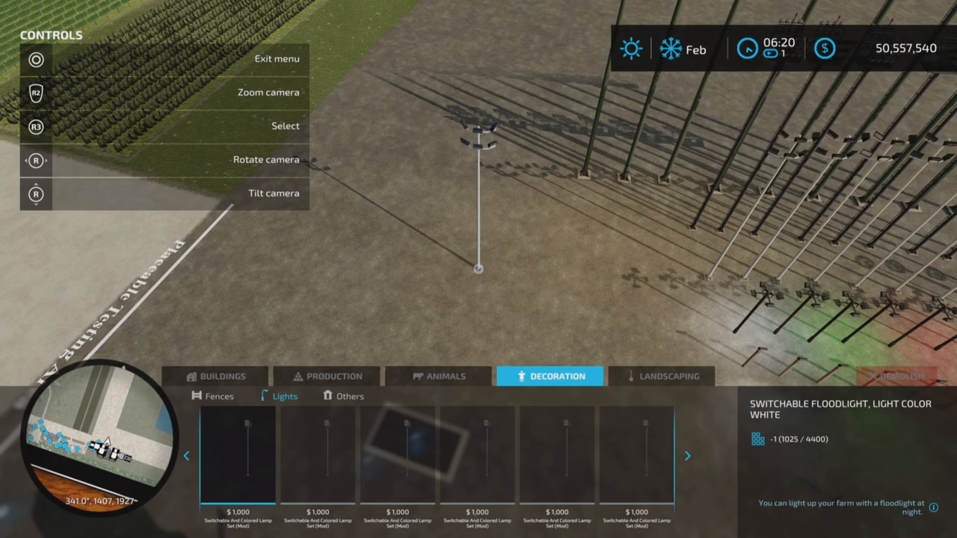
pyautogui.click(316, 455)
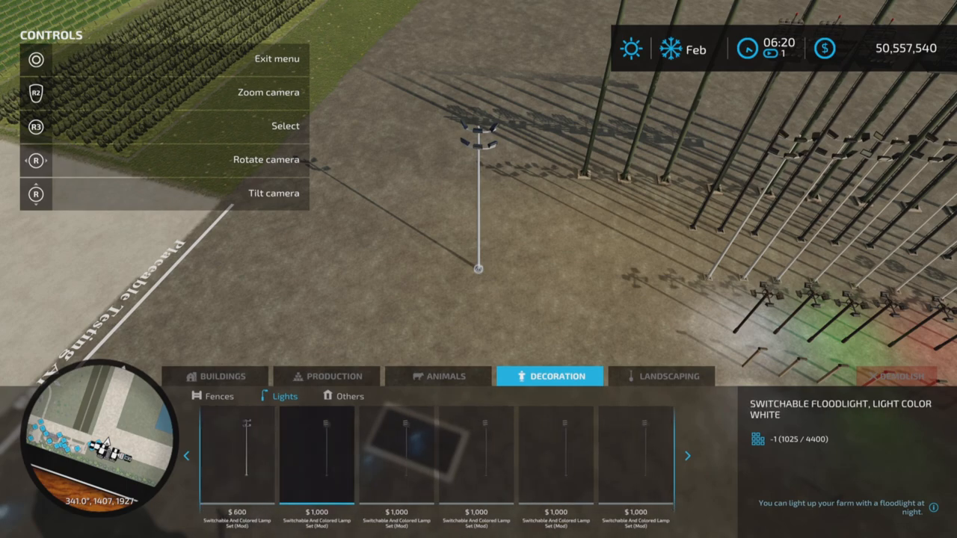
pyautogui.click(397, 455)
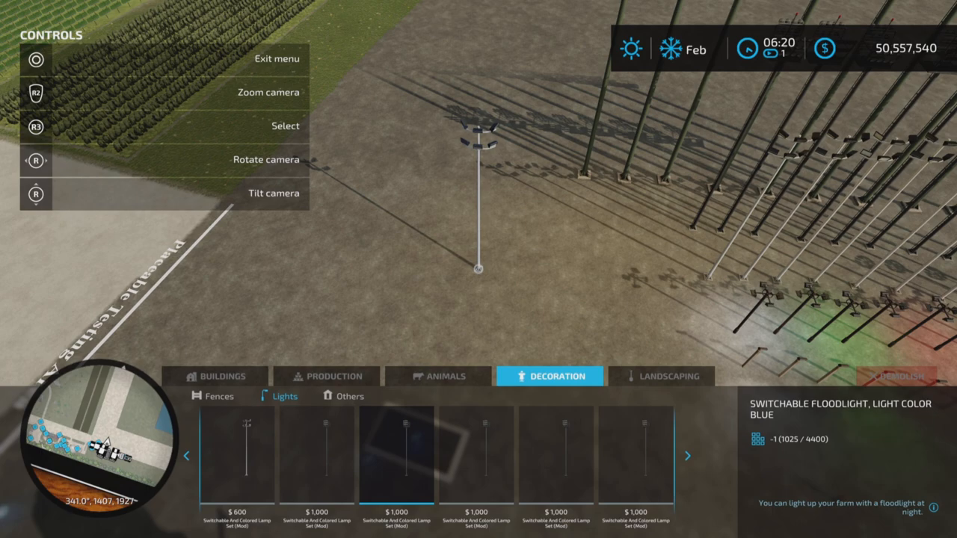
pyautogui.click(475, 455)
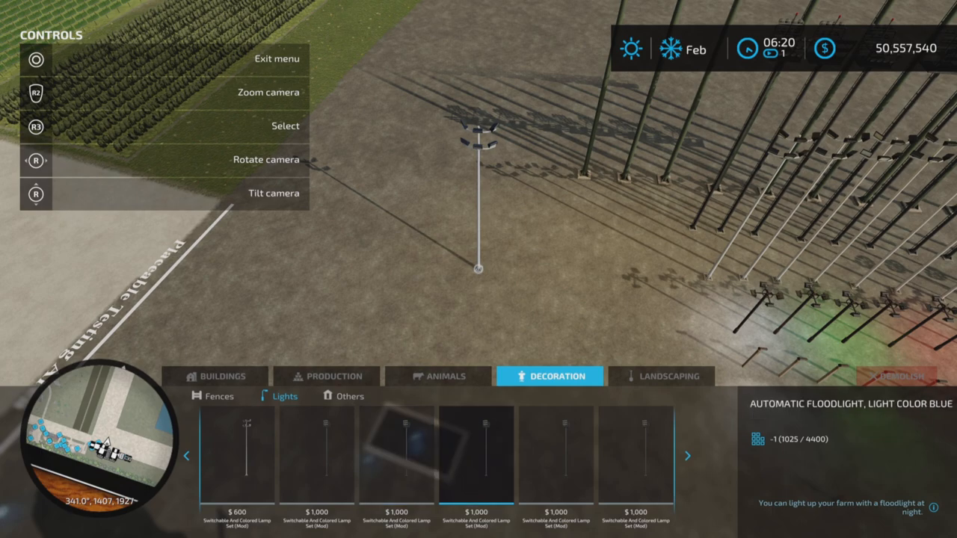
pyautogui.click(556, 454)
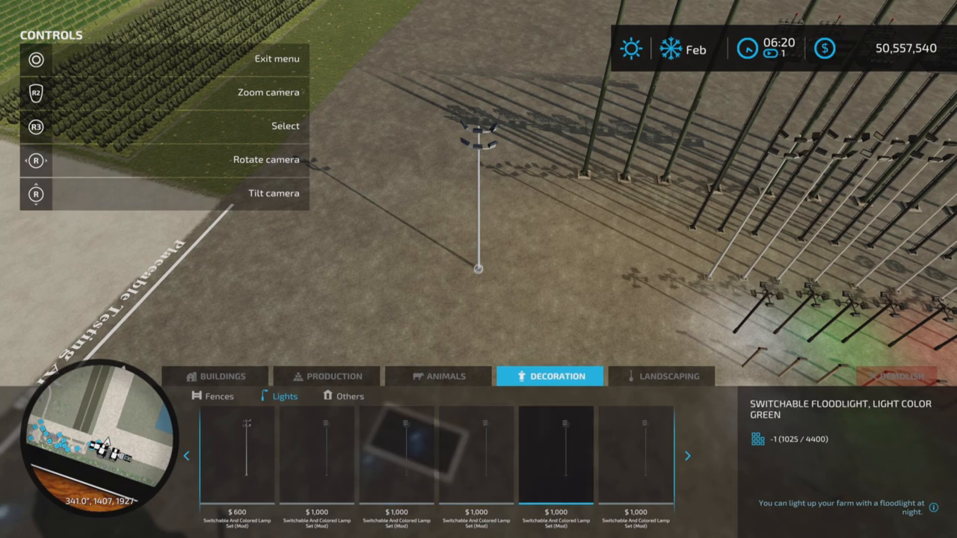